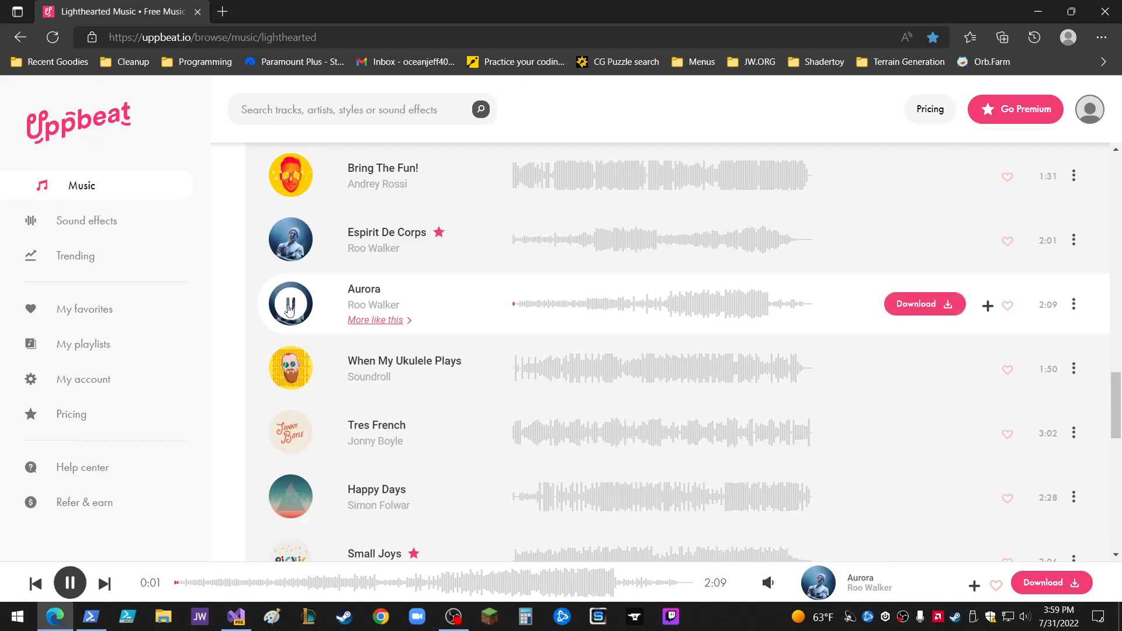
# Bring the Visual Studio OpenGL project forward from the taskbar while Aurora plays in Uppbeat
pyautogui.click(235, 616)
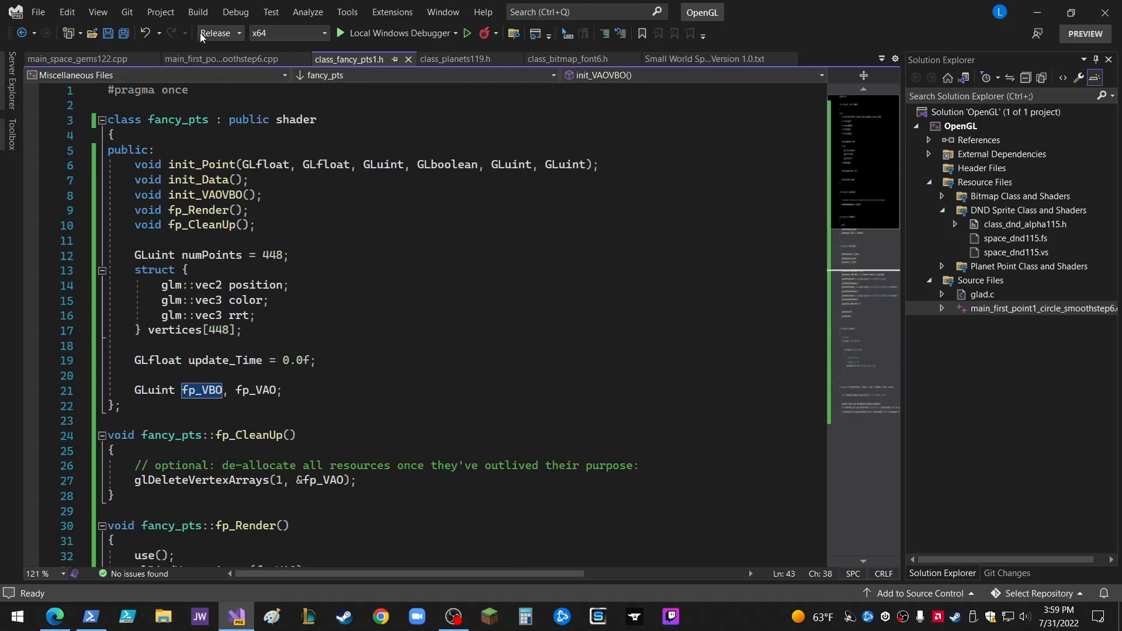
# Show main_first_point1.cpp down to main() with the pts1 init, render and cleanup calls
pyautogui.click(222, 58)
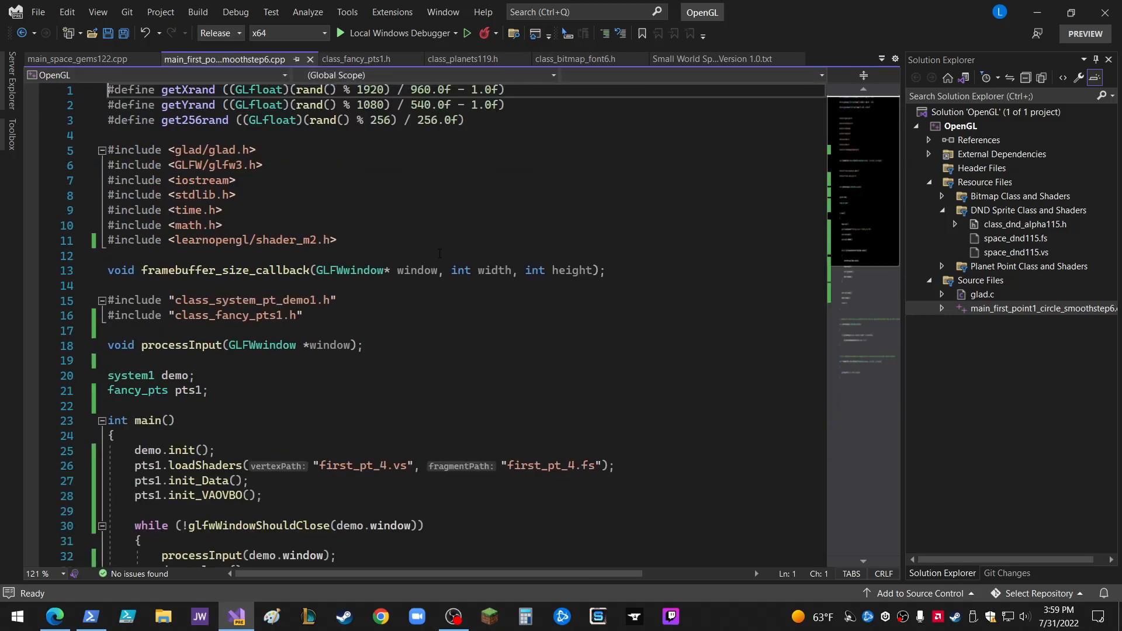
pyautogui.scroll(-3)
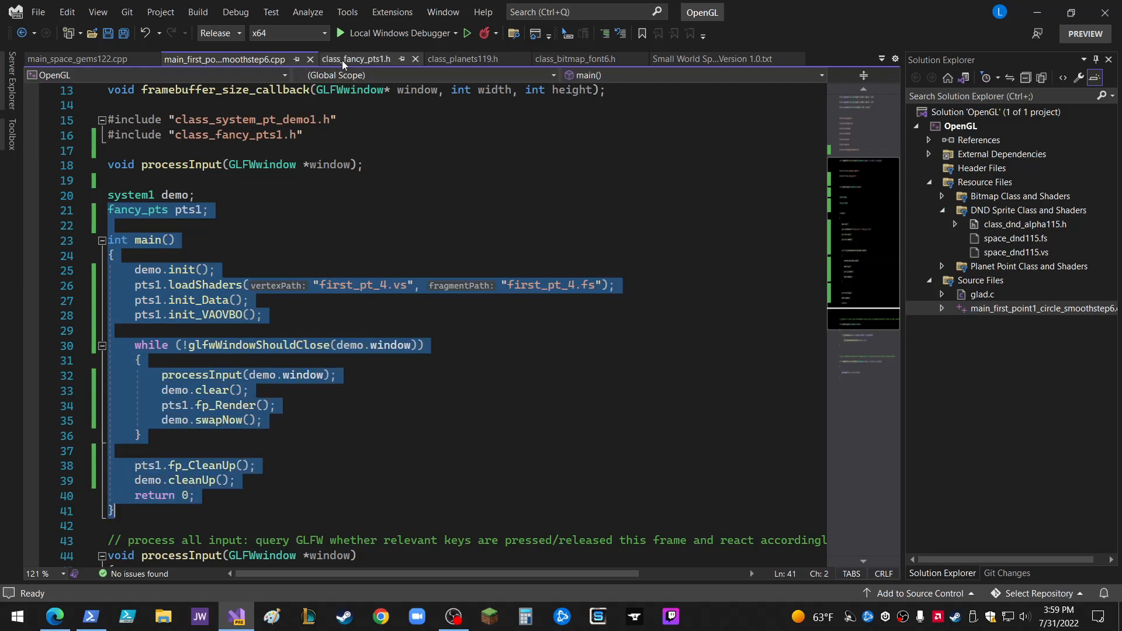
# Review class_fancy_pts1.h from fp_Render through init_VAOVBO, init_Data and init_Point
pyautogui.click(355, 59)
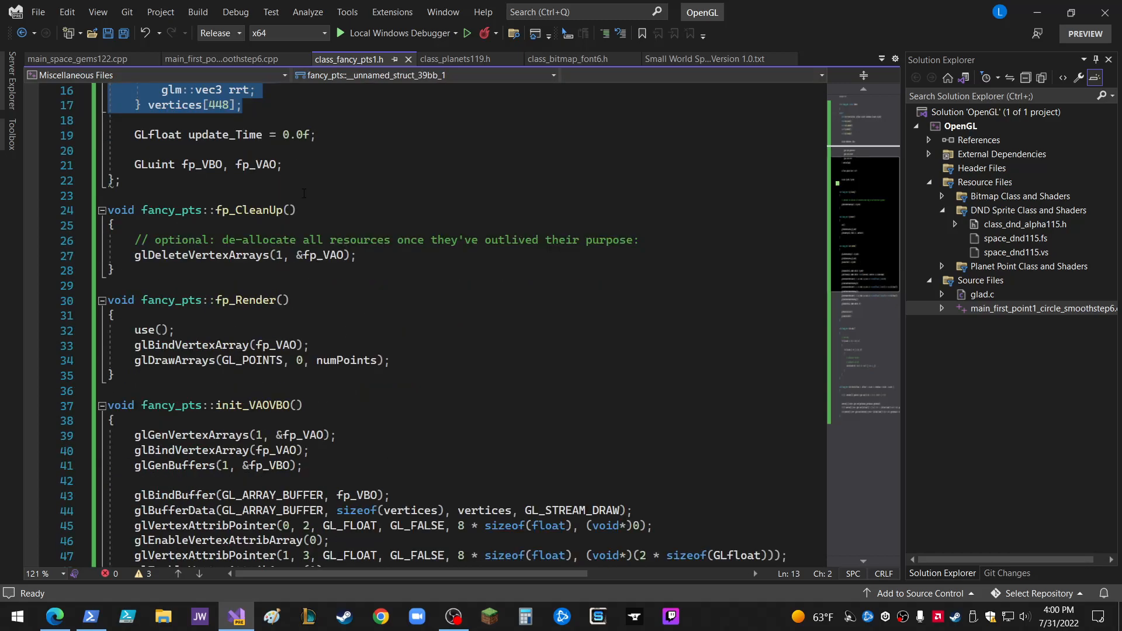
pyautogui.scroll(-3)
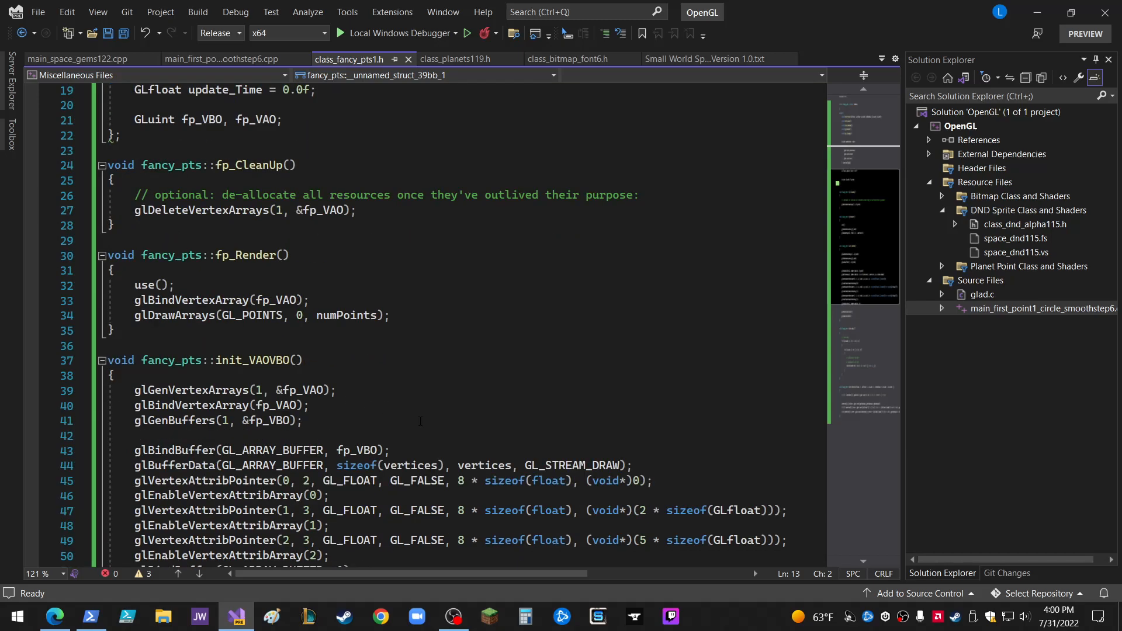
pyautogui.scroll(-3)
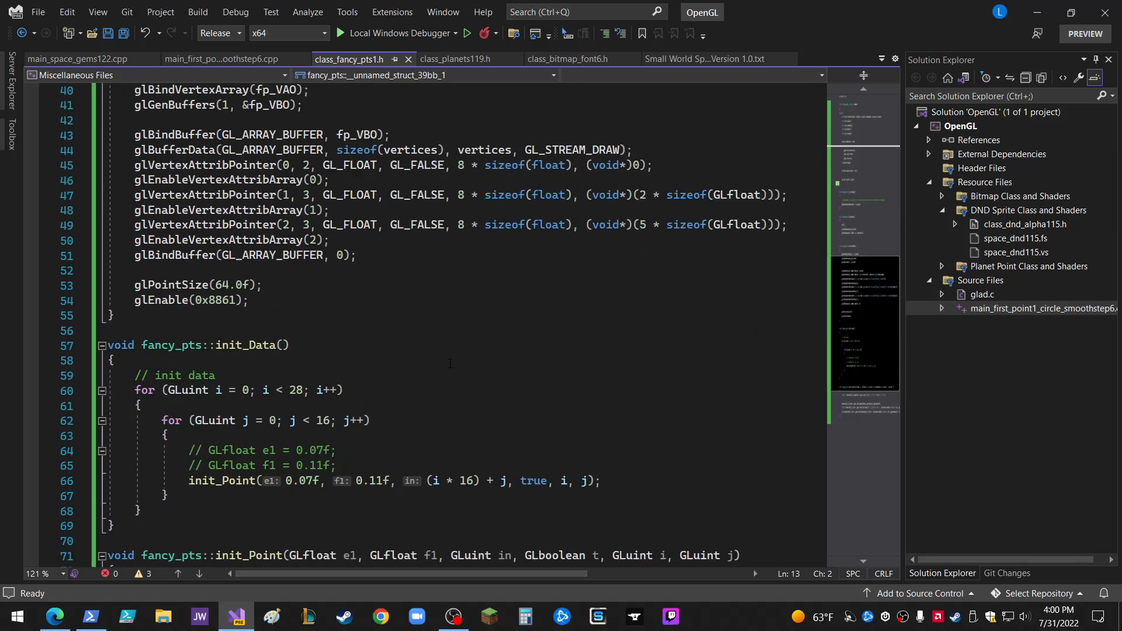
pyautogui.scroll(-3)
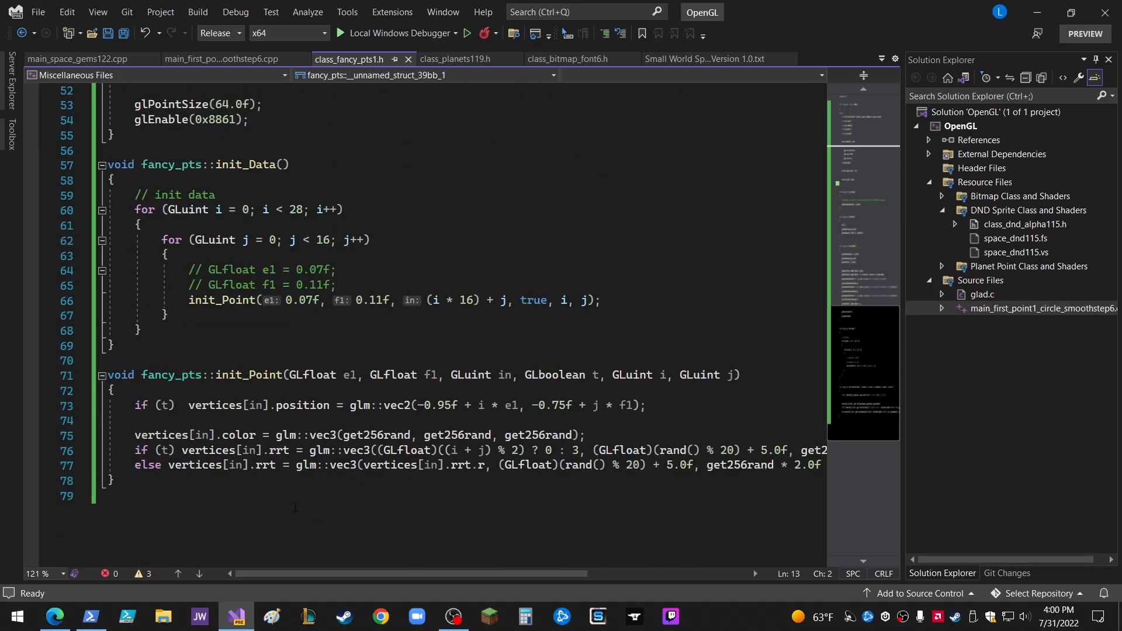
pyautogui.scroll(3)
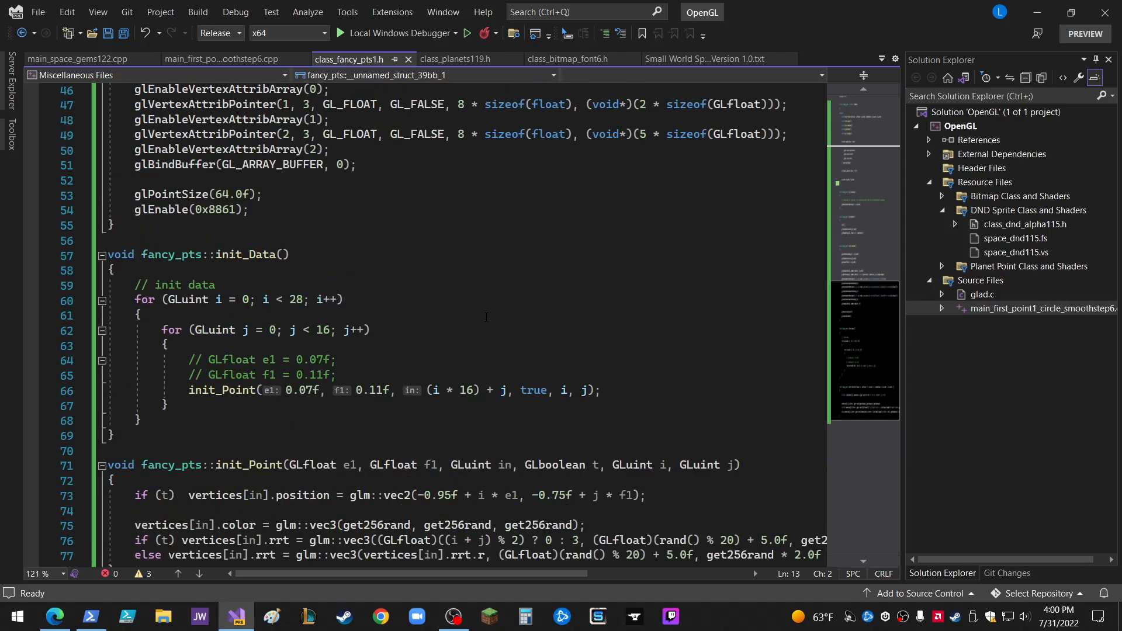